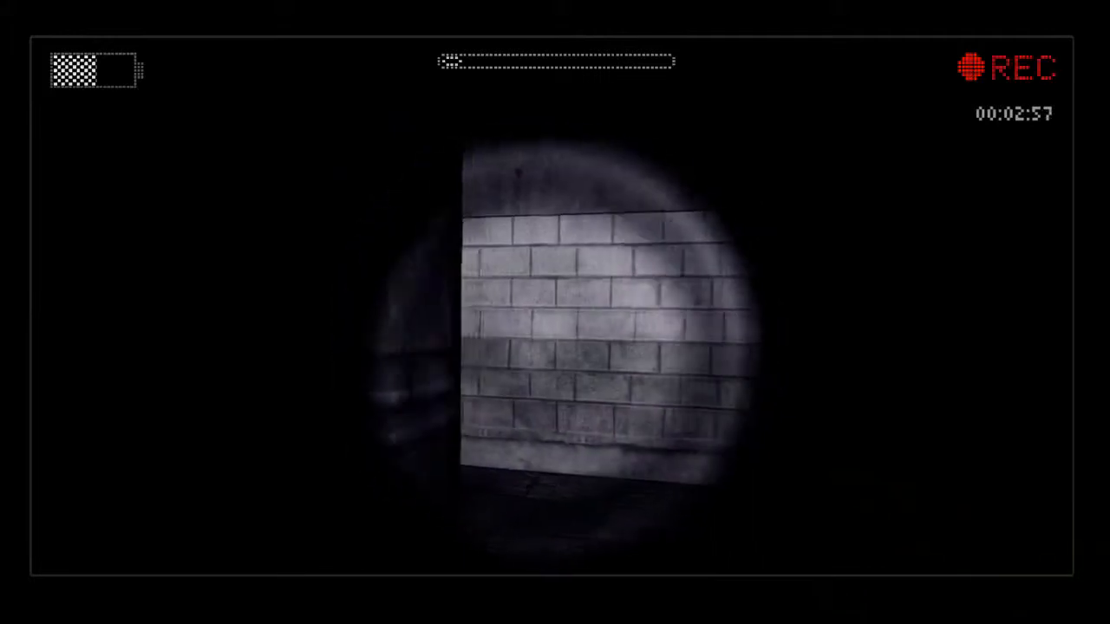
{"action": "mouse_move", "coordinate": [555, 312]}
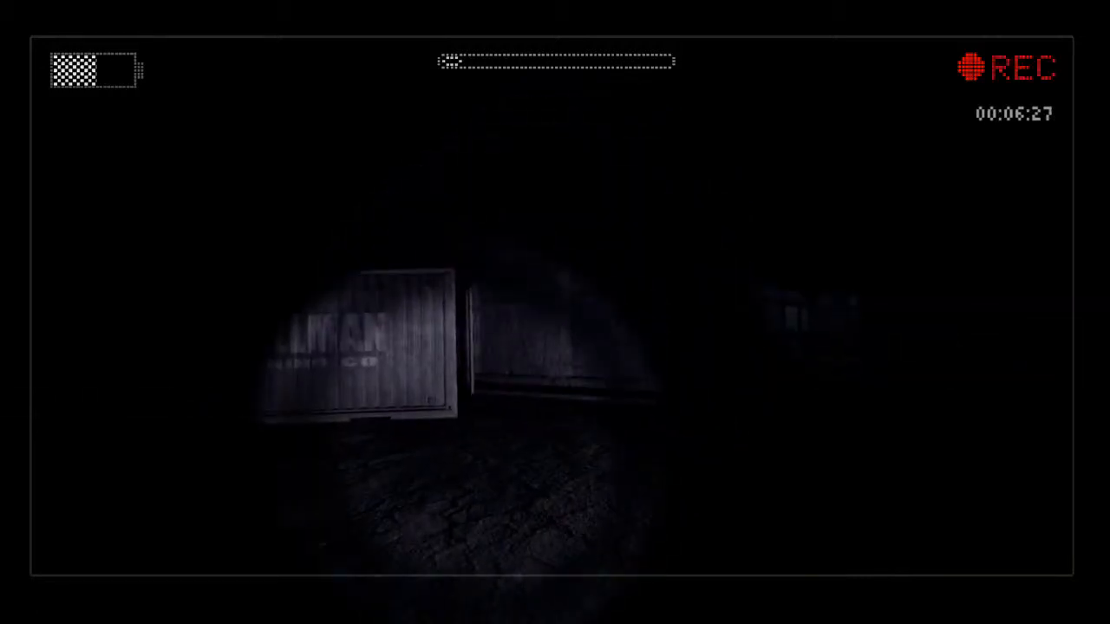
{"action": "mouse_move", "coordinate": [555, 312]}
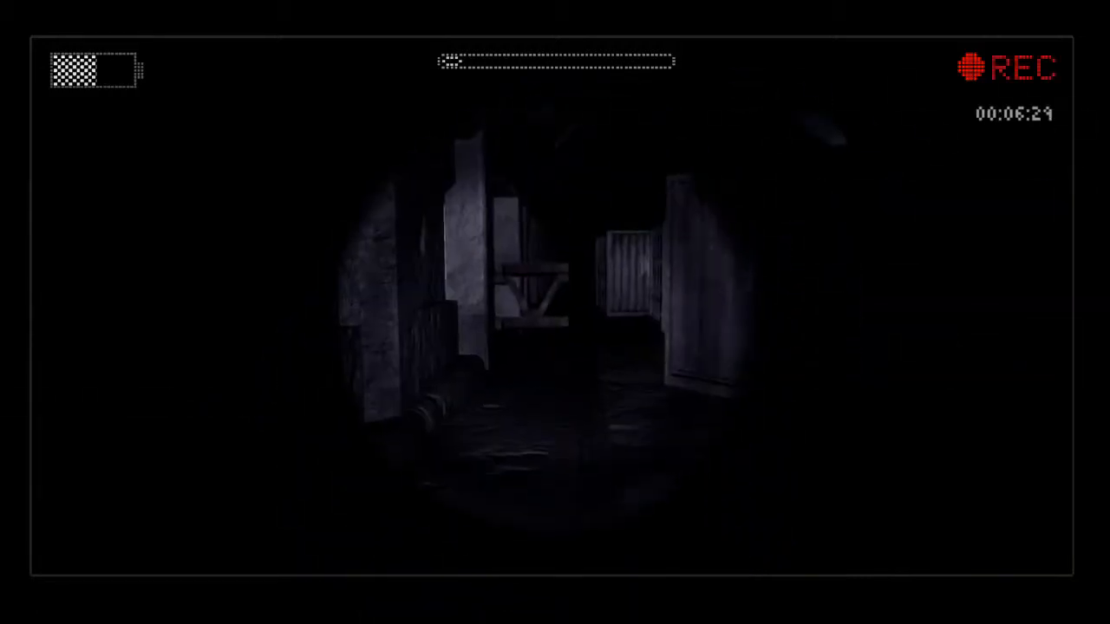